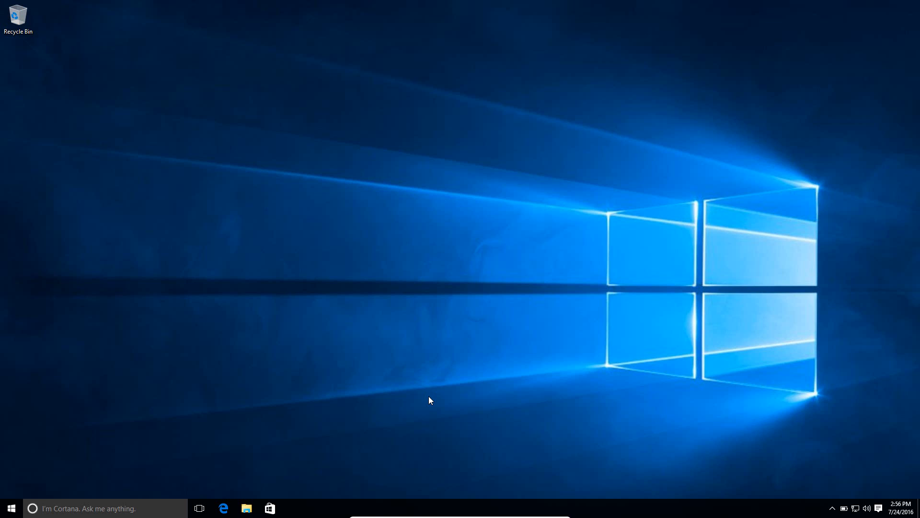
{"action": "mouse_move", "coordinate": [447, 401]}
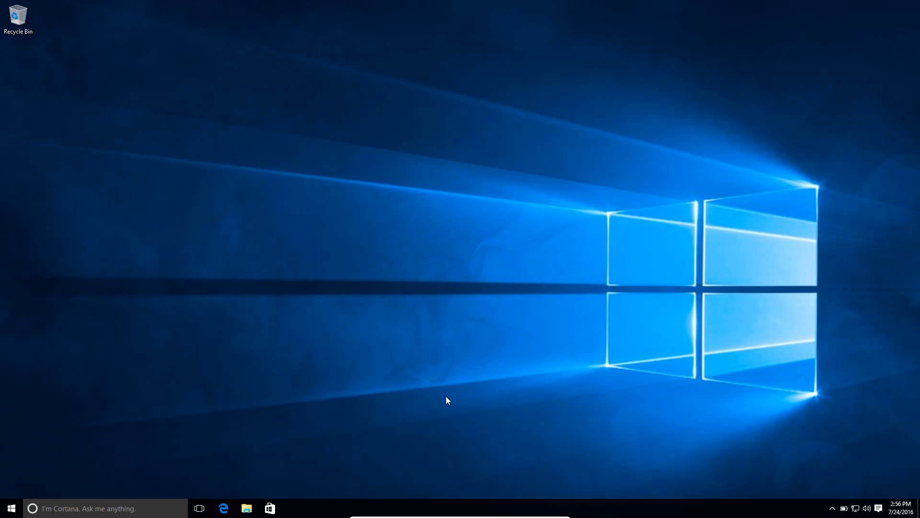
{"action": "mouse_move", "coordinate": [497, 383]}
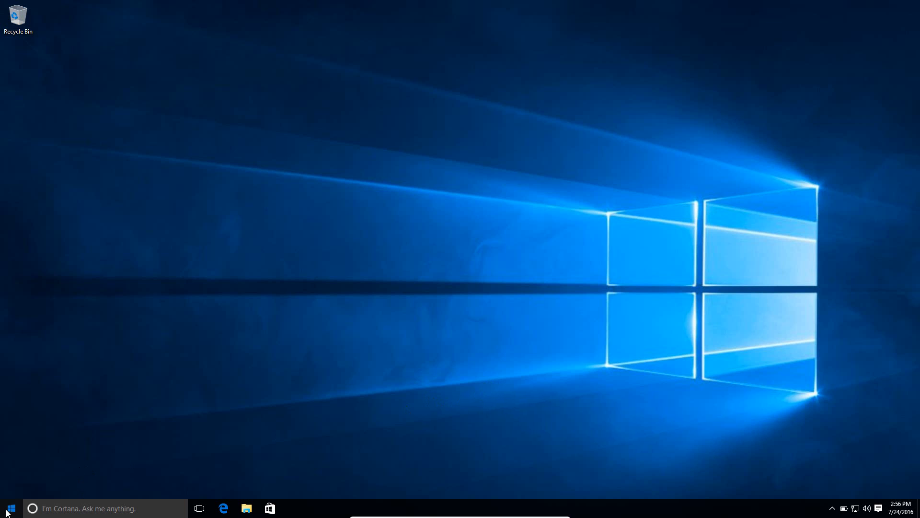
- Launch System Configuration from Windows Administrative Tools in the Start menu's app list
{"action": "left_click", "coordinate": [9, 508]}
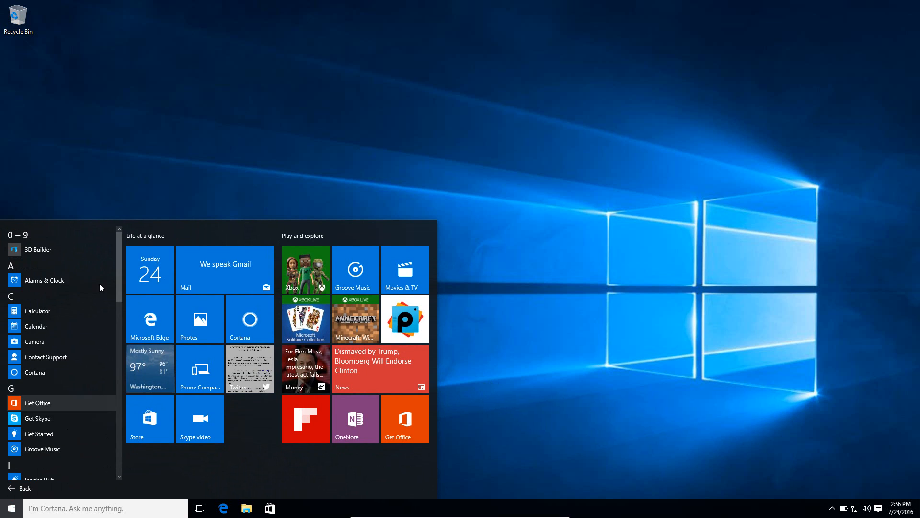
{"action": "scroll", "scroll_direction": "down", "scroll_amount": 3}
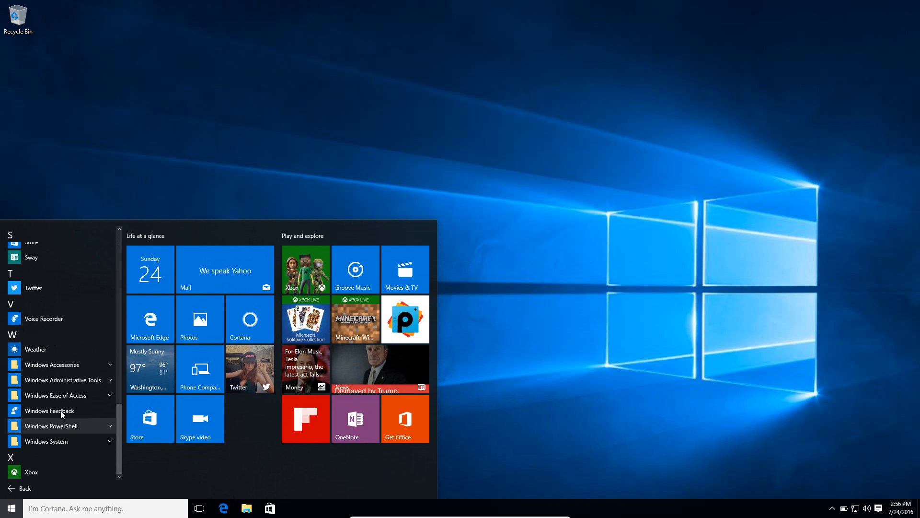
{"action": "left_click", "coordinate": [51, 379]}
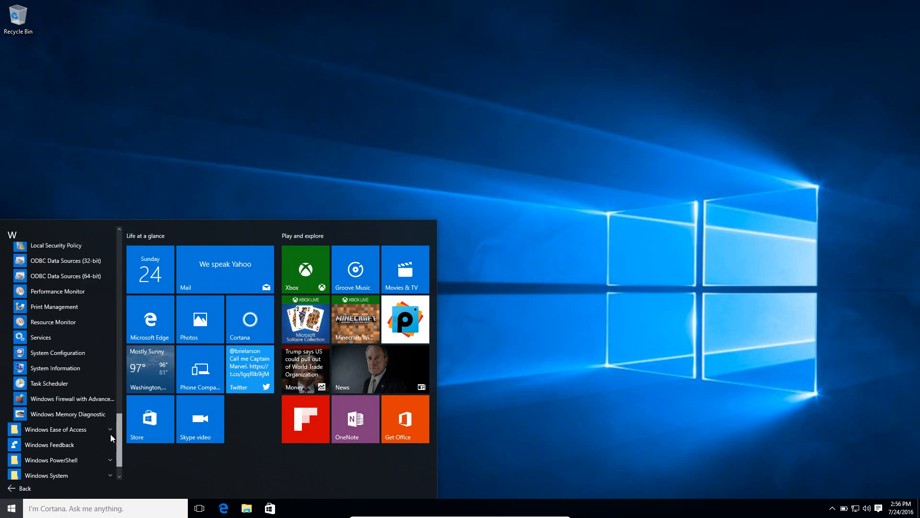
{"action": "left_click", "coordinate": [11, 508]}
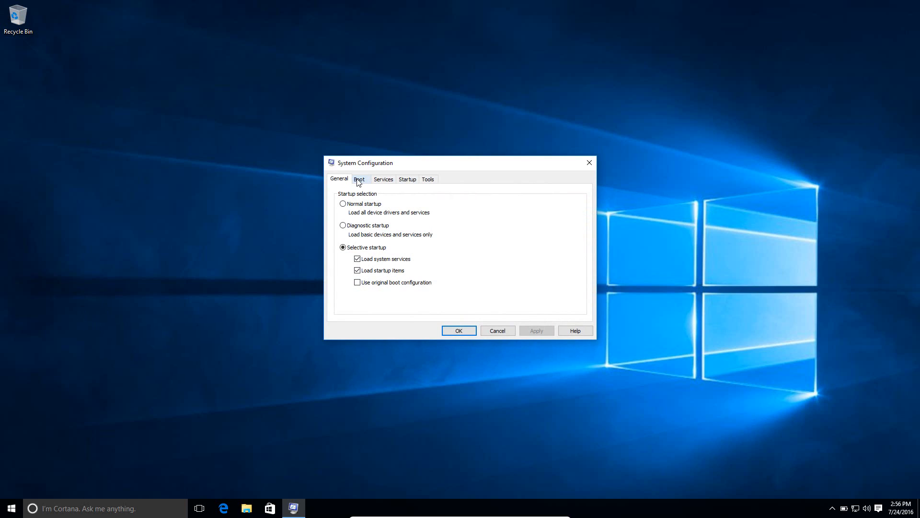
- Enable Safe boot with the Network option in the boot settings and confirm with OK
{"action": "left_click", "coordinate": [358, 180]}
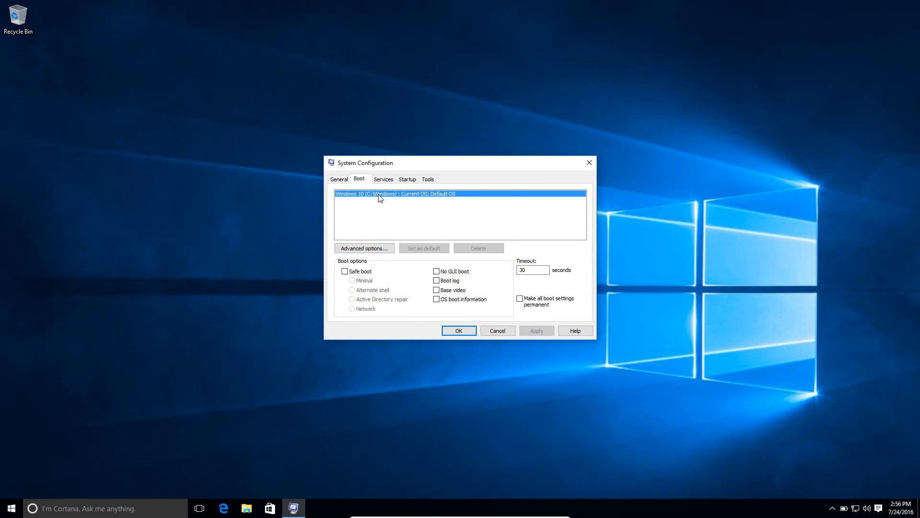
{"action": "mouse_move", "coordinate": [374, 208]}
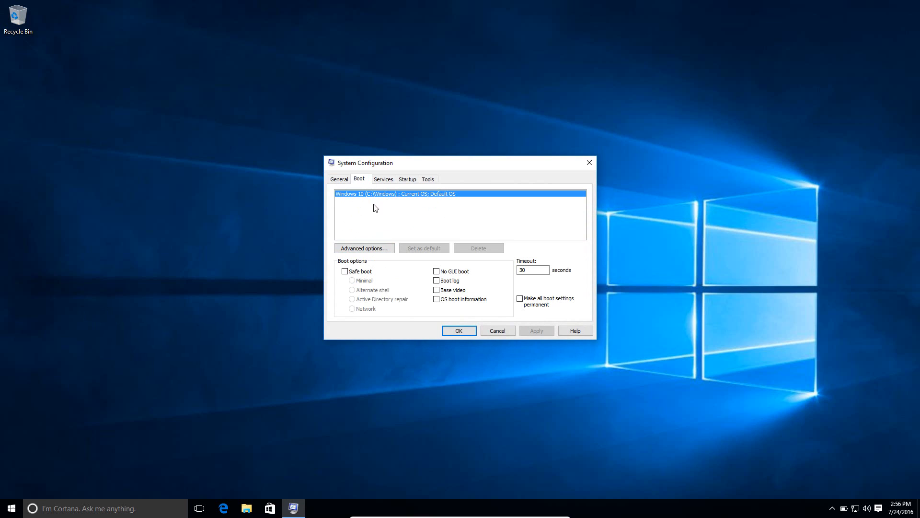
{"action": "mouse_move", "coordinate": [364, 219]}
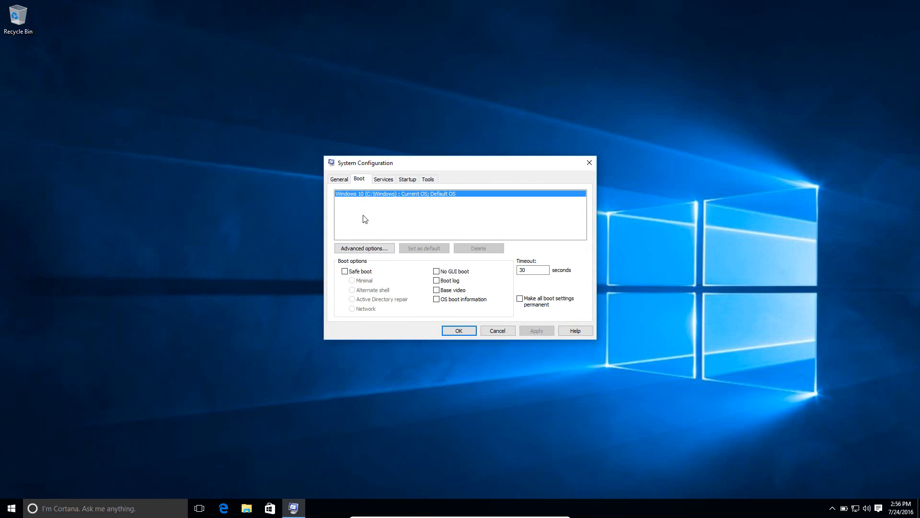
{"action": "mouse_move", "coordinate": [365, 213]}
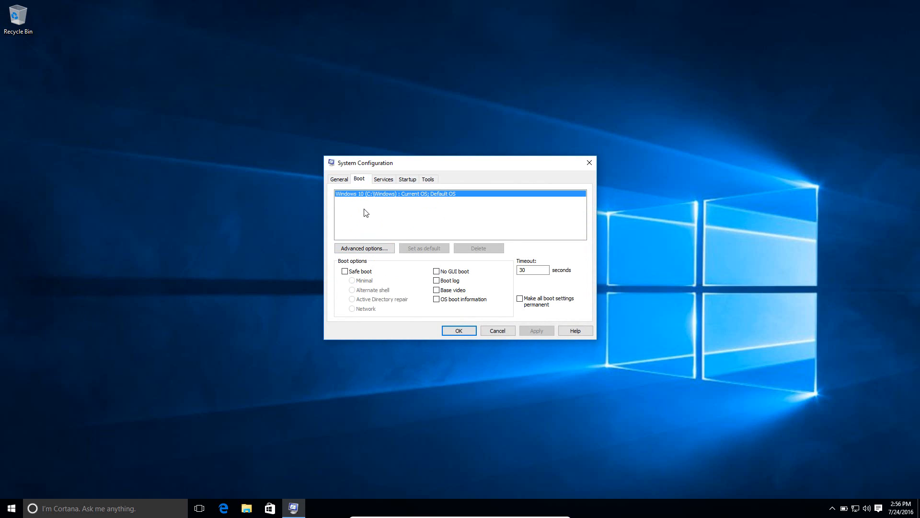
{"action": "mouse_move", "coordinate": [383, 198]}
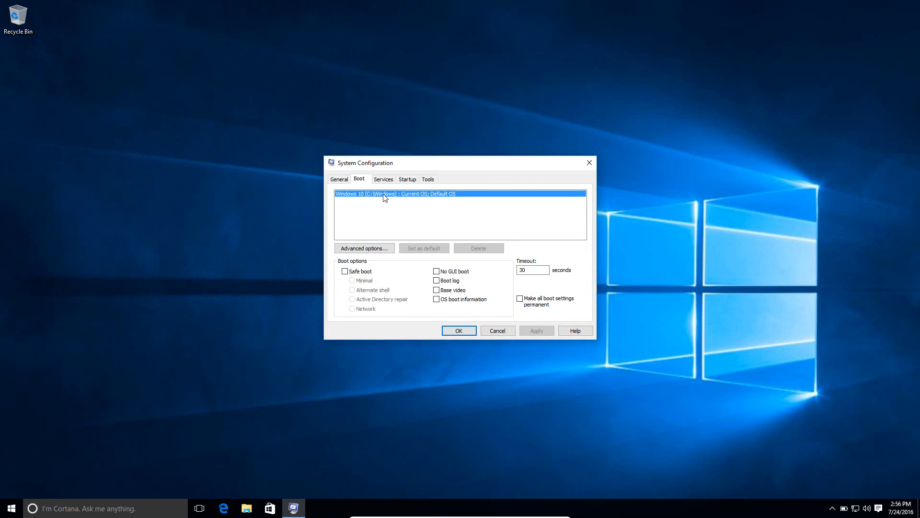
{"action": "mouse_move", "coordinate": [381, 198]}
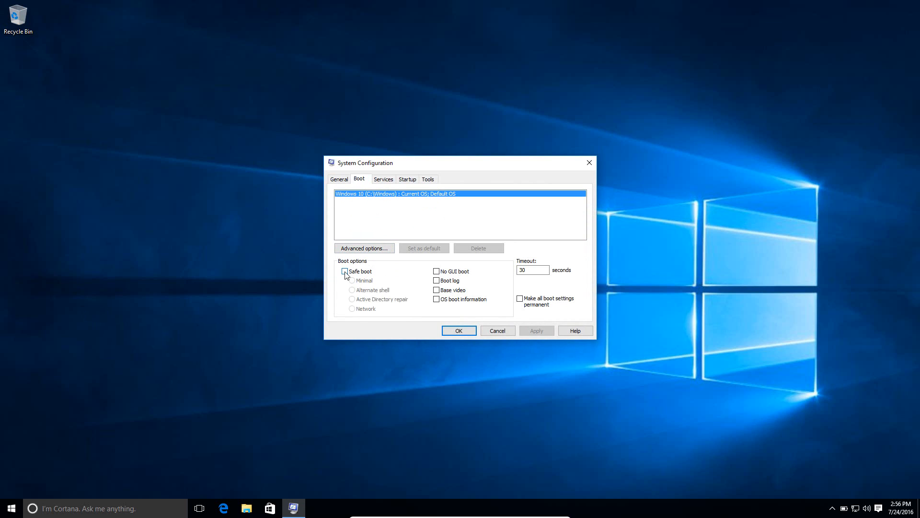
{"action": "left_click", "coordinate": [345, 270]}
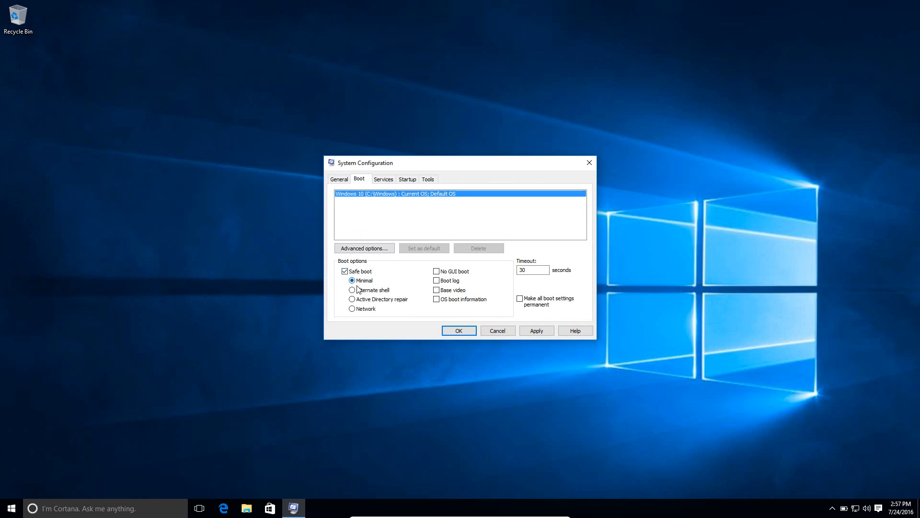
{"action": "left_click", "coordinate": [352, 280]}
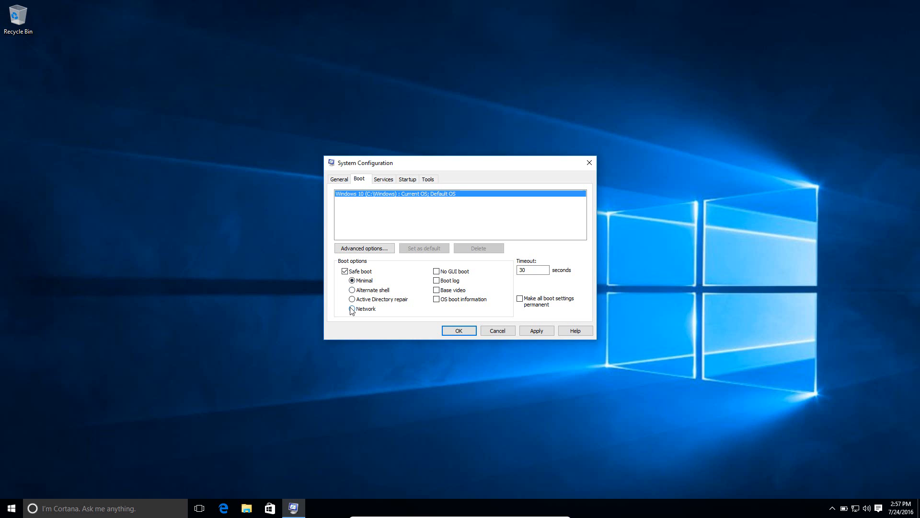
{"action": "left_click", "coordinate": [352, 309]}
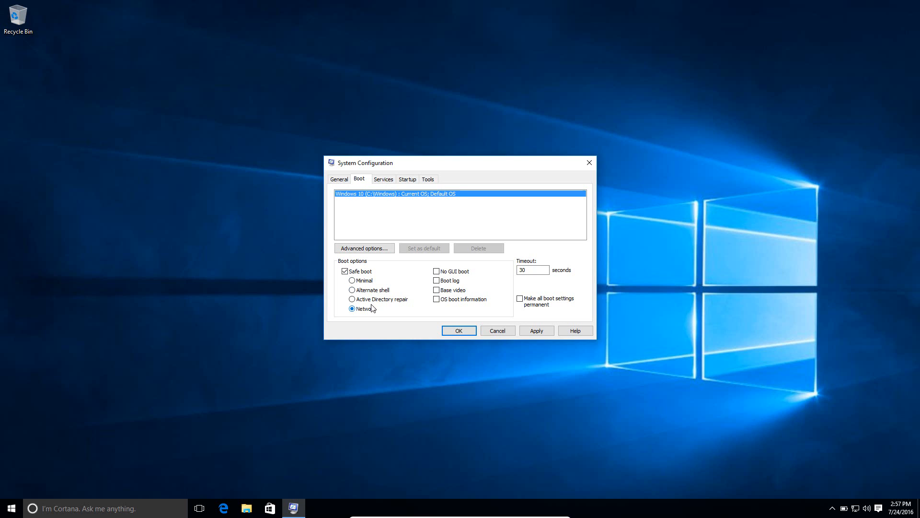
{"action": "left_click", "coordinate": [352, 308]}
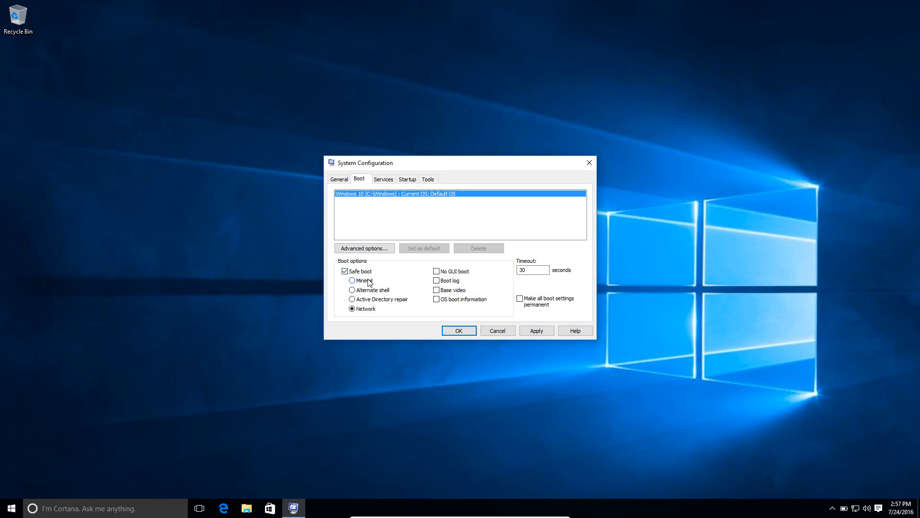
{"action": "mouse_move", "coordinate": [555, 329]}
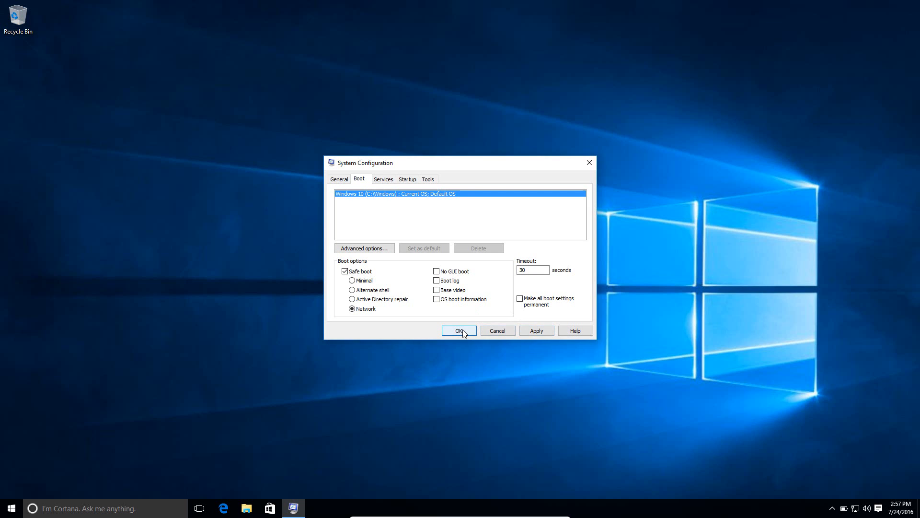
{"action": "left_click", "coordinate": [460, 331]}
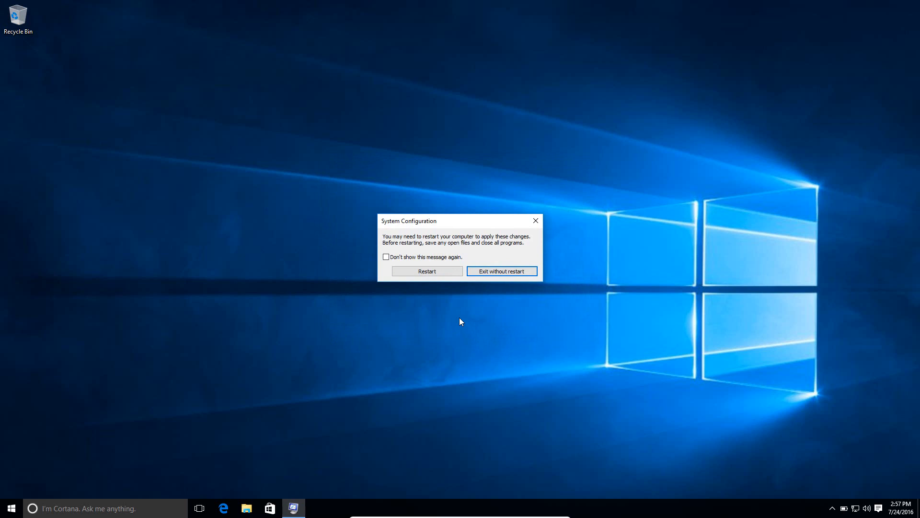
{"action": "mouse_move", "coordinate": [491, 284]}
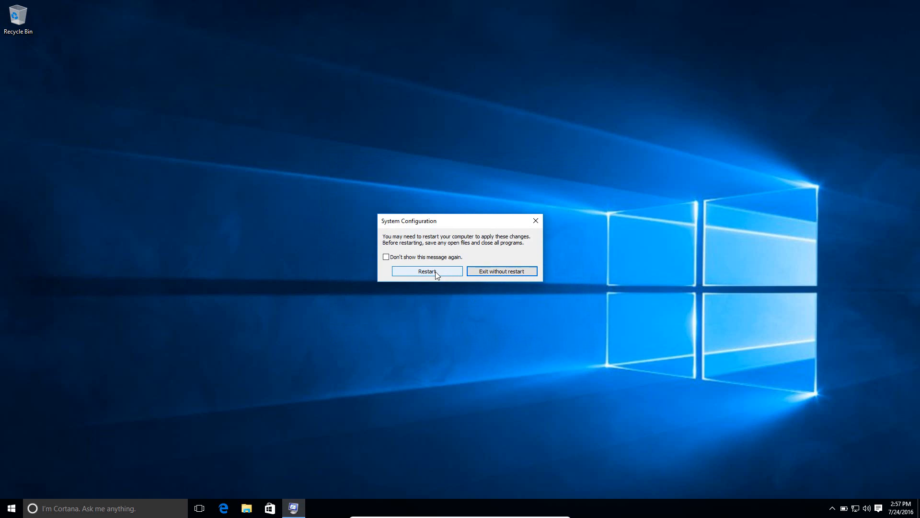
- Restart the computer now so it boots into Safe Mode
{"action": "left_click", "coordinate": [426, 271]}
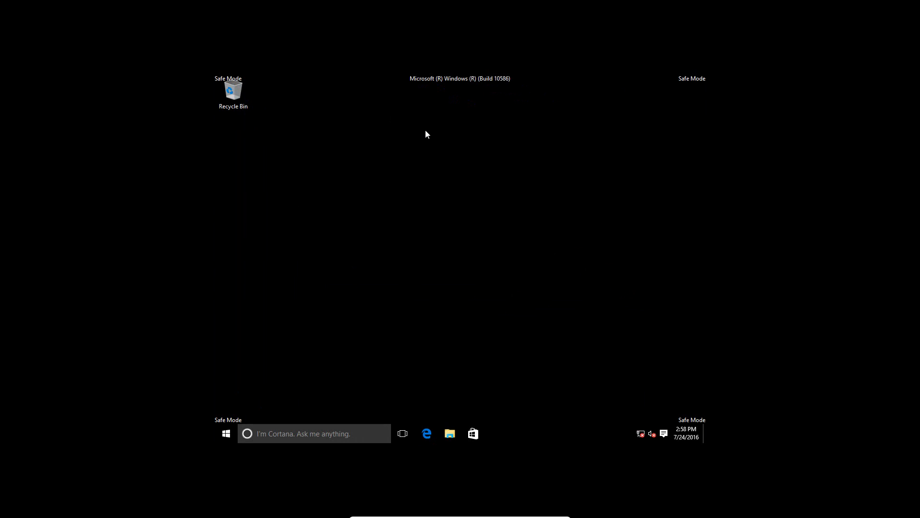
{"action": "mouse_move", "coordinate": [376, 216]}
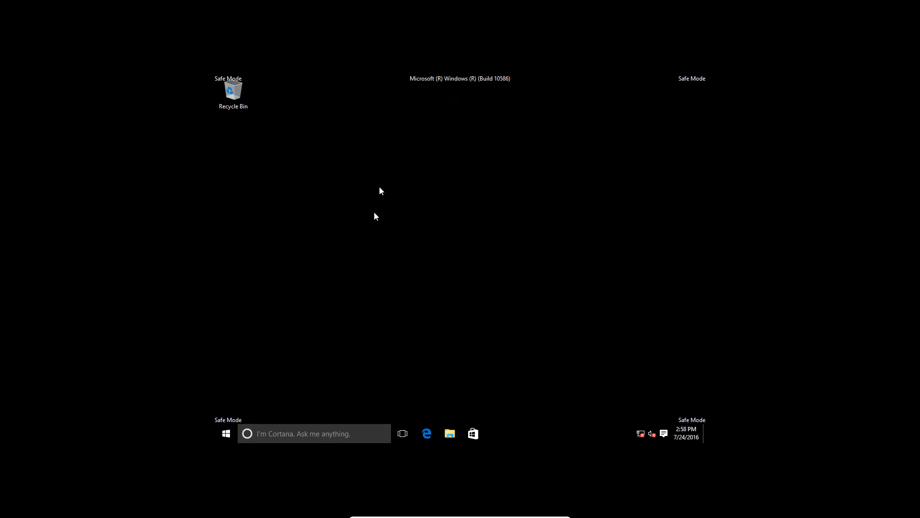
{"action": "mouse_move", "coordinate": [462, 311]}
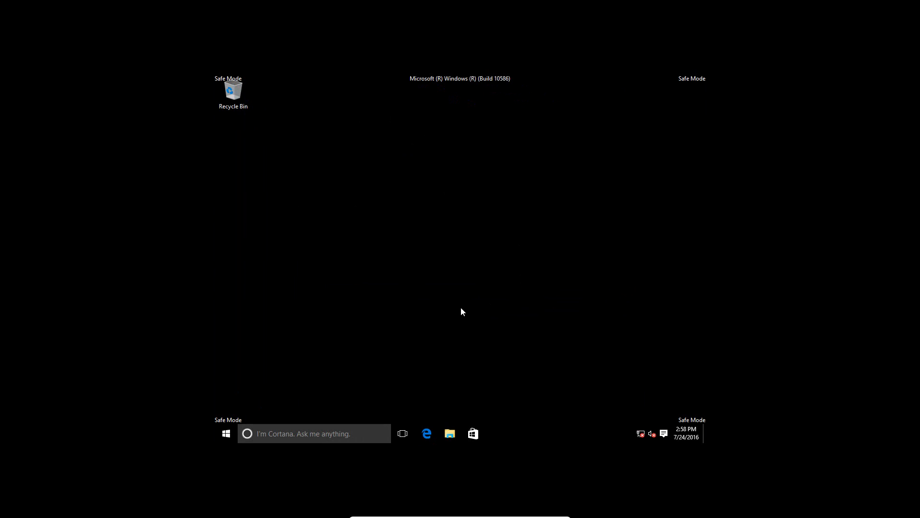
{"action": "mouse_move", "coordinate": [499, 261]}
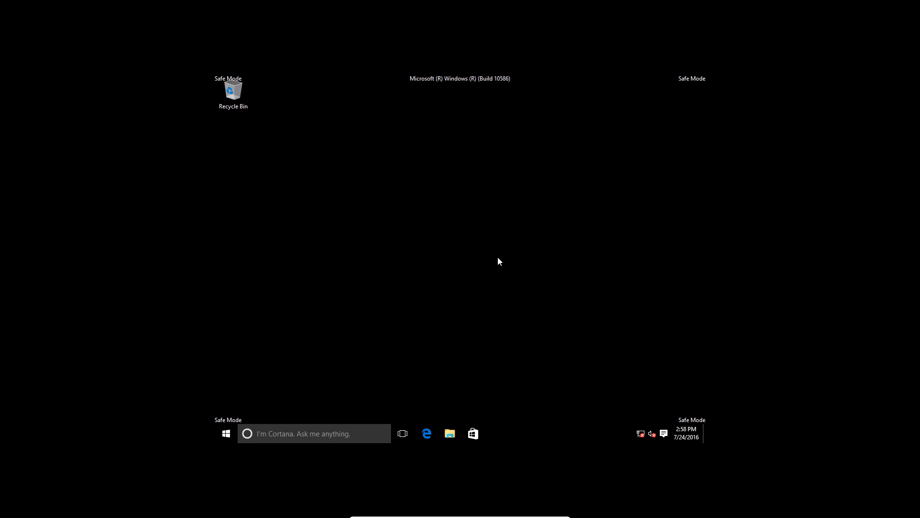
{"action": "mouse_move", "coordinate": [498, 257]}
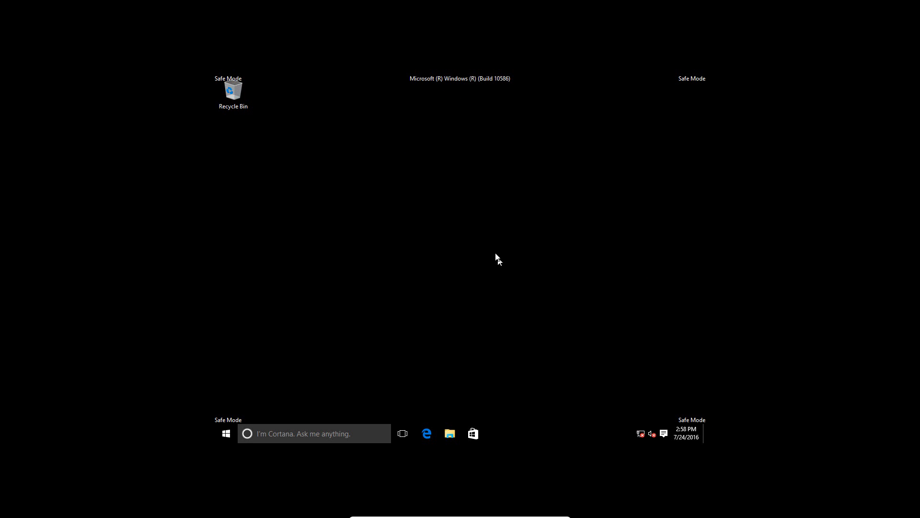
- Show the Start menu's installed apps list on the Safe Mode desktop
{"action": "left_click", "coordinate": [225, 433]}
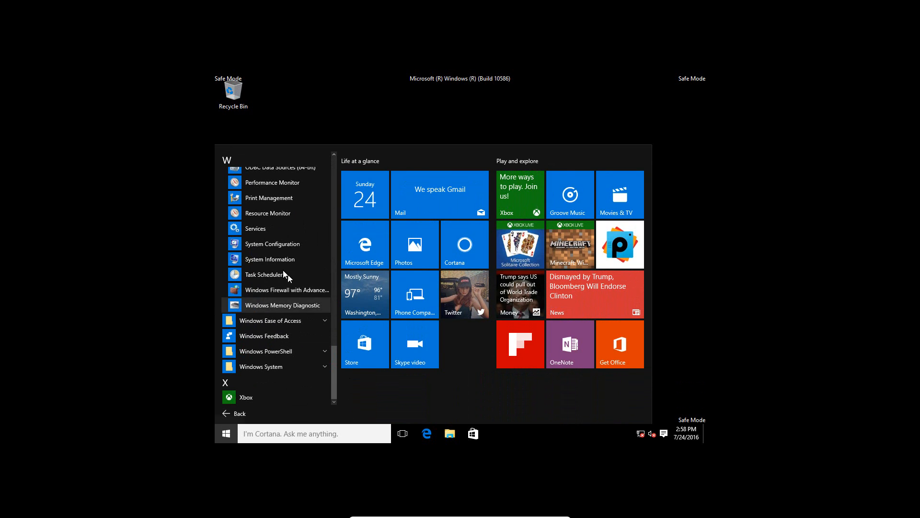
- Turn Safe boot off in System Configuration, confirm, and restart the computer normally
{"action": "left_click", "coordinate": [272, 243]}
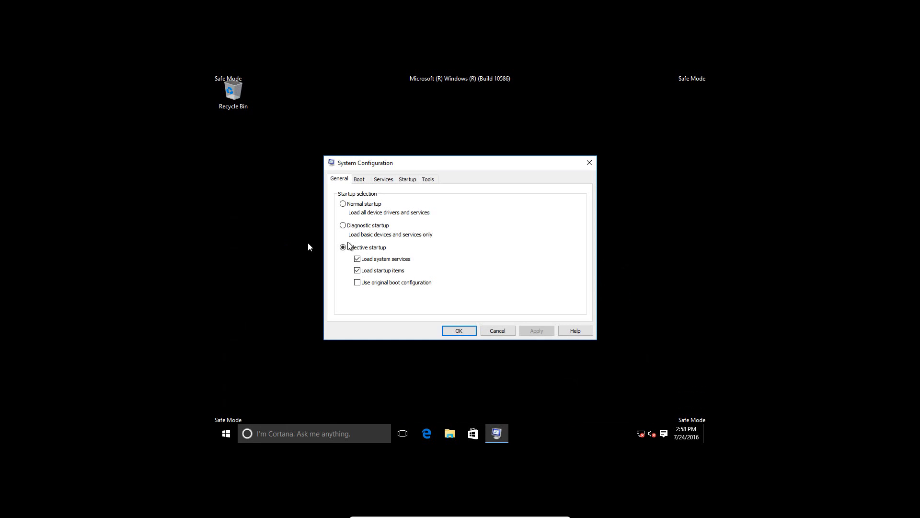
{"action": "left_click", "coordinate": [359, 179]}
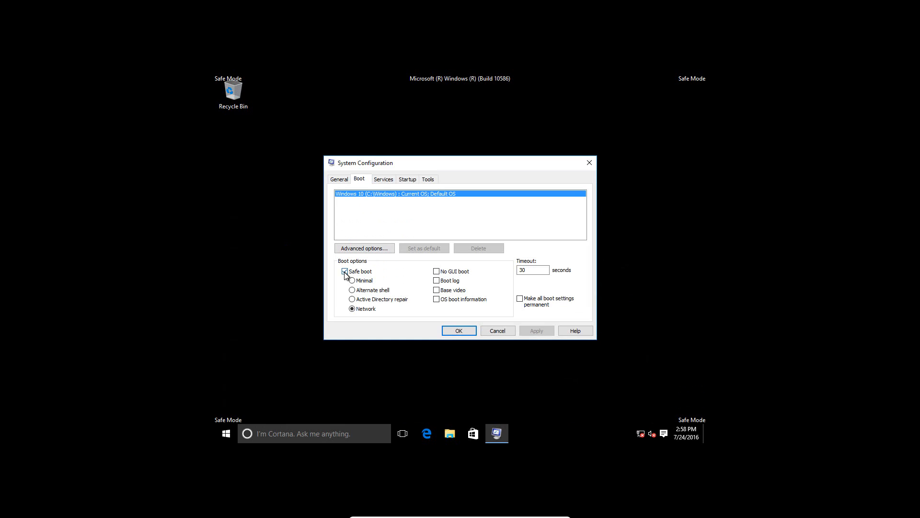
{"action": "left_click", "coordinate": [345, 271]}
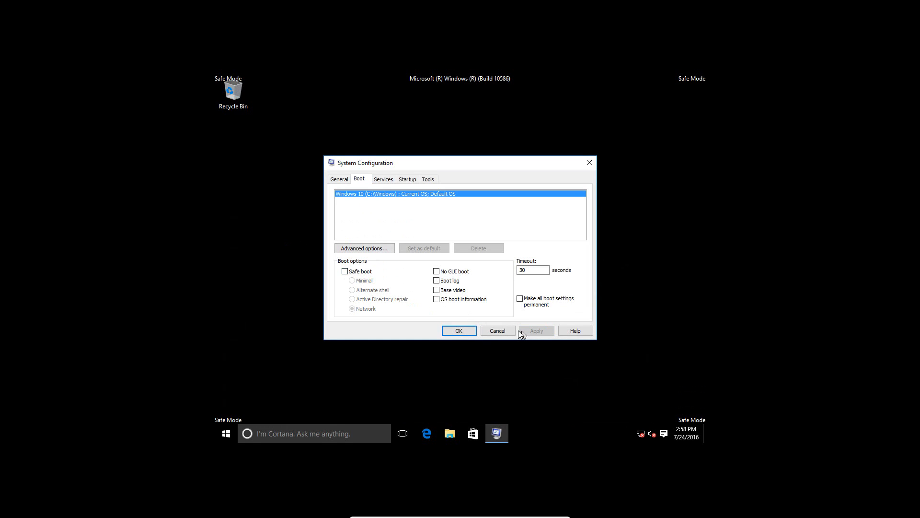
{"action": "left_click", "coordinate": [458, 330]}
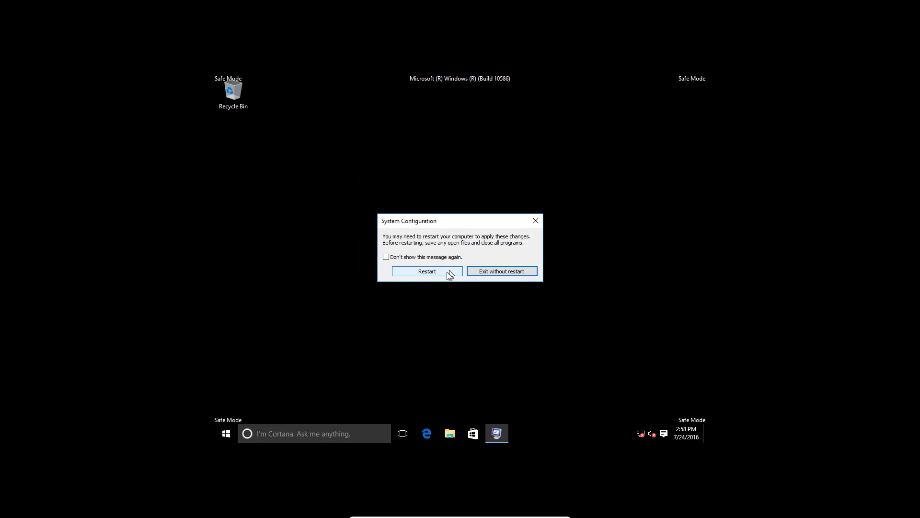
{"action": "mouse_move", "coordinate": [446, 275]}
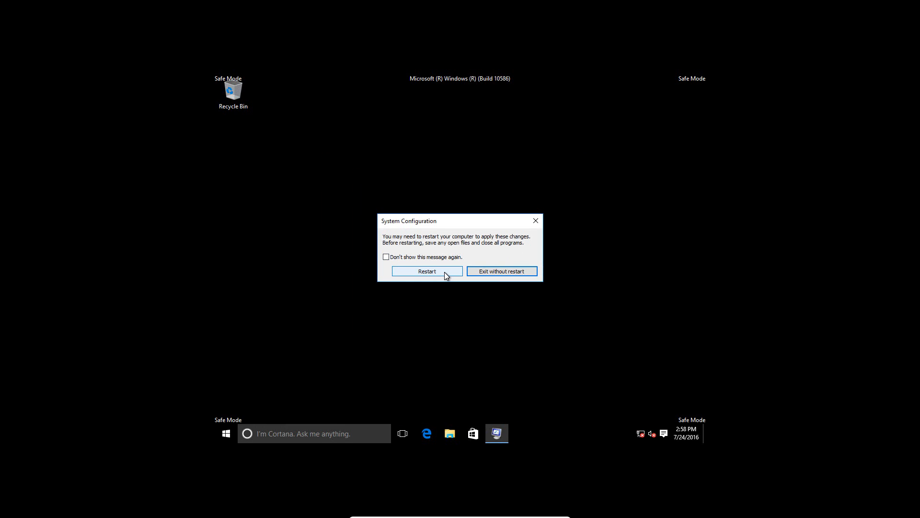
{"action": "left_click", "coordinate": [427, 270]}
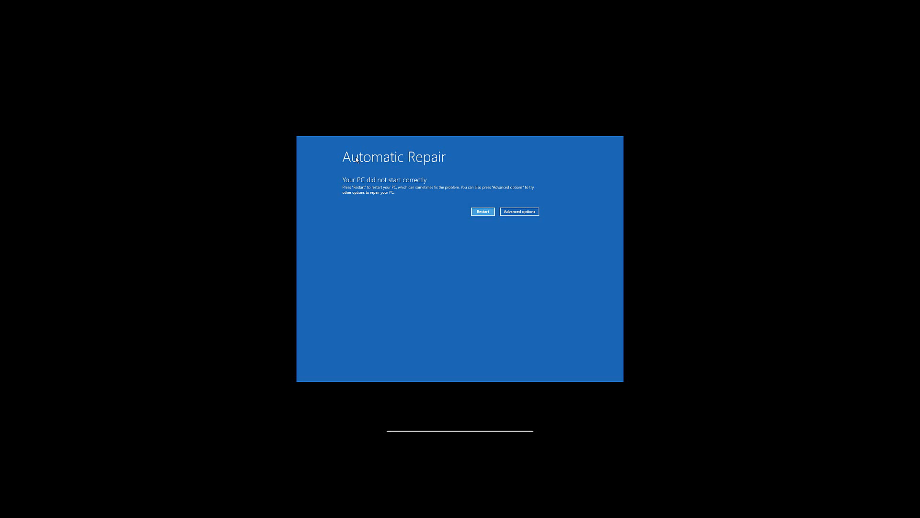
{"action": "mouse_move", "coordinate": [394, 159]}
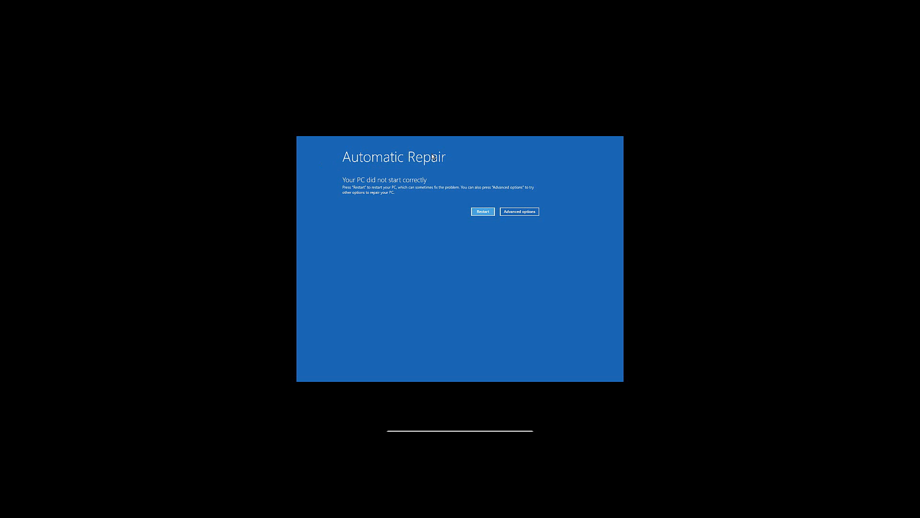
{"action": "mouse_move", "coordinate": [433, 167]}
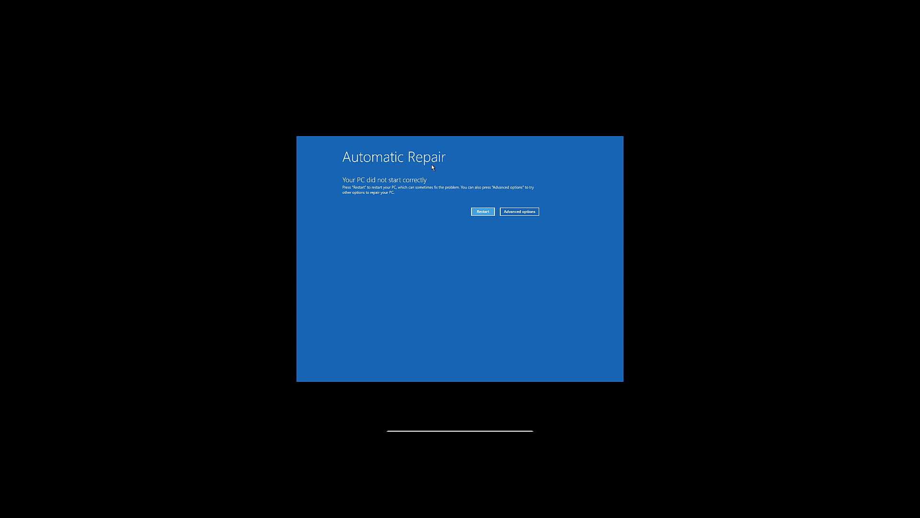
{"action": "mouse_move", "coordinate": [415, 157]}
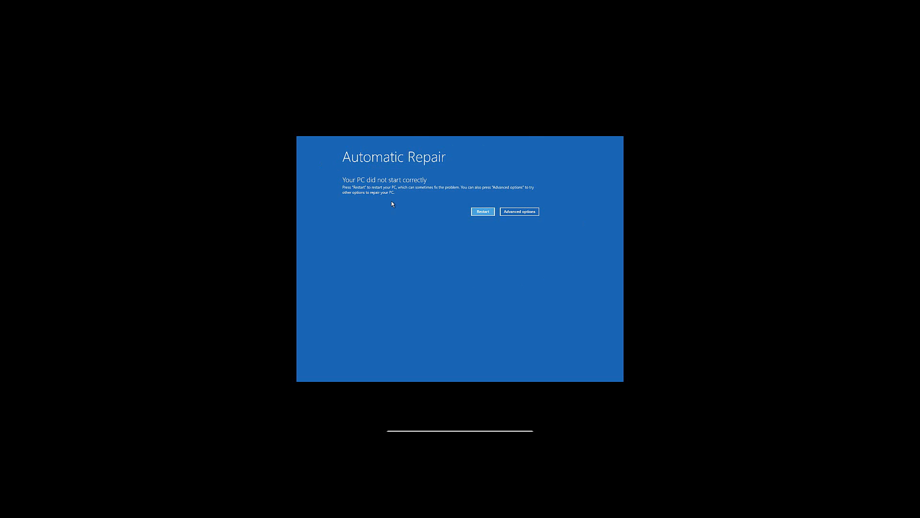
{"action": "mouse_move", "coordinate": [519, 211]}
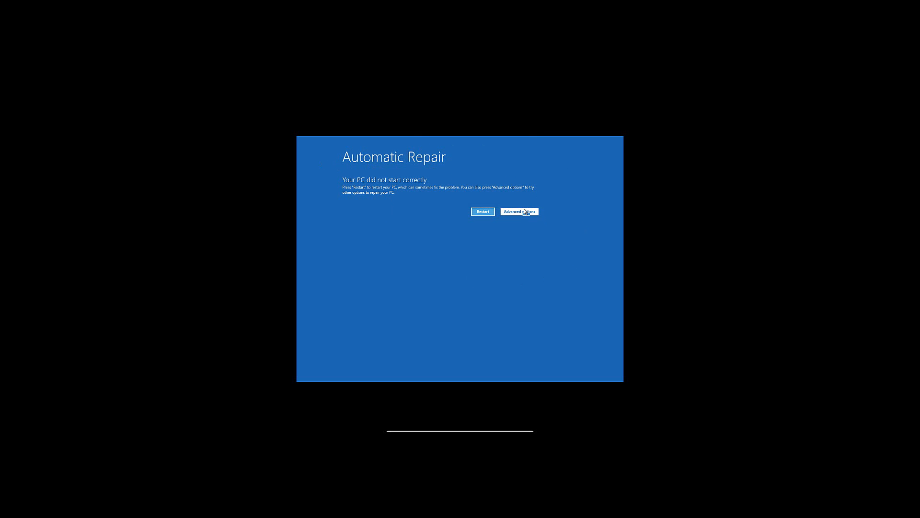
- Navigate Advanced options > Troubleshoot > Advanced options > Startup Settings and restart
{"action": "left_click", "coordinate": [518, 211]}
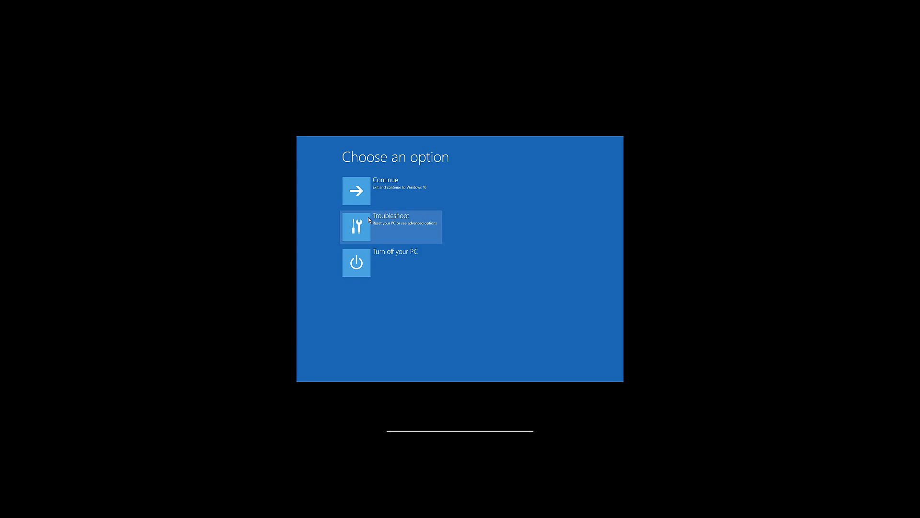
{"action": "left_click", "coordinate": [390, 227]}
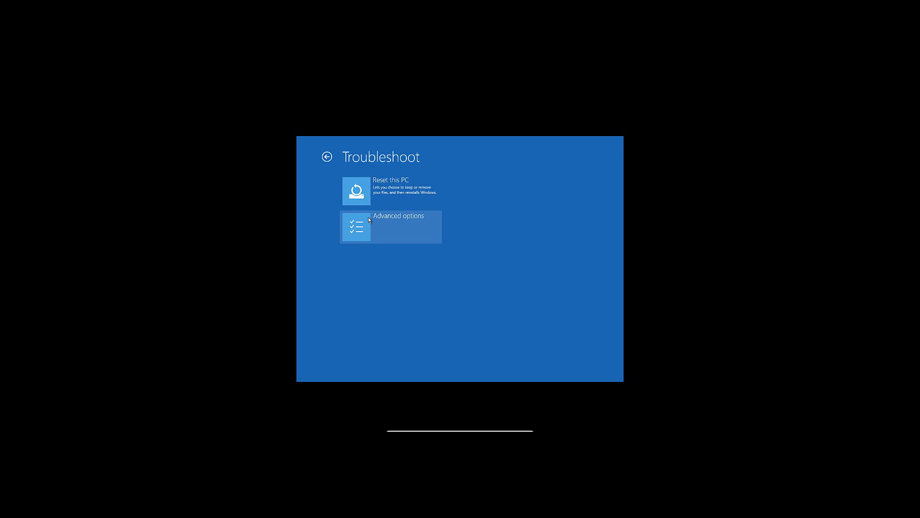
{"action": "left_click", "coordinate": [391, 227]}
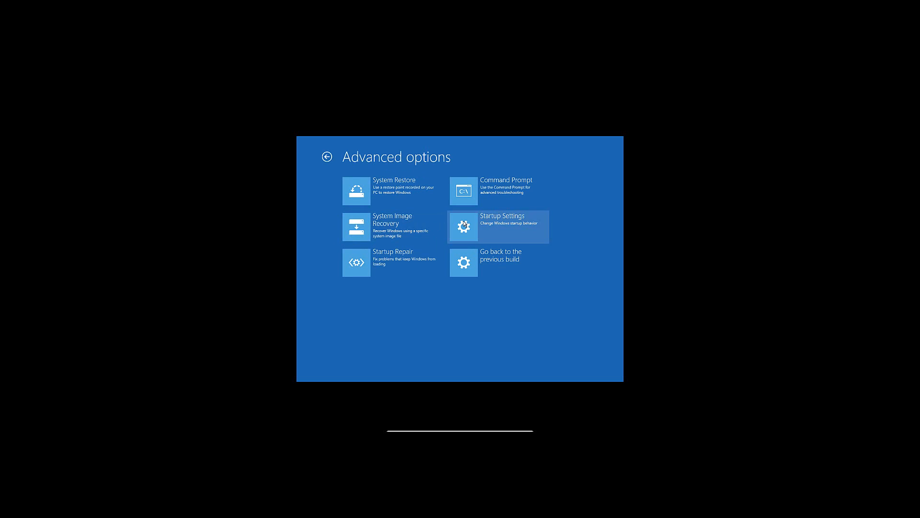
{"action": "left_click", "coordinate": [497, 226]}
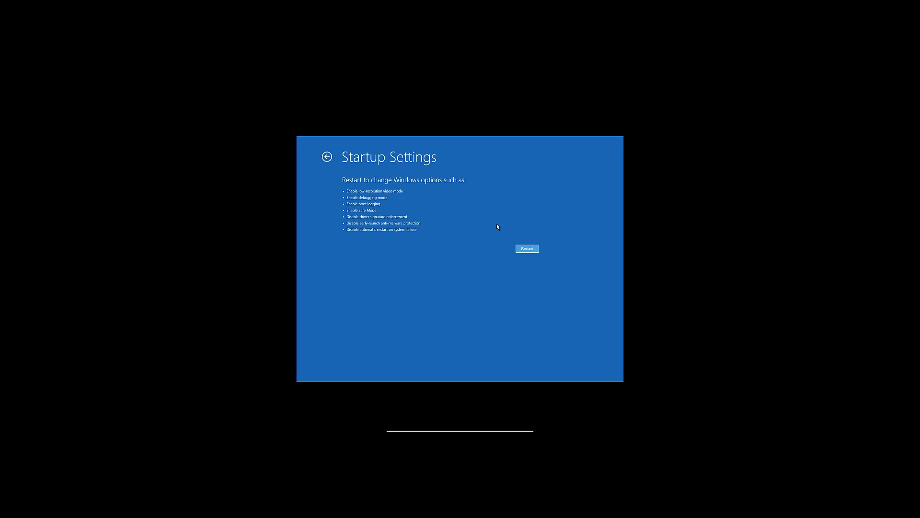
{"action": "left_click", "coordinate": [526, 248]}
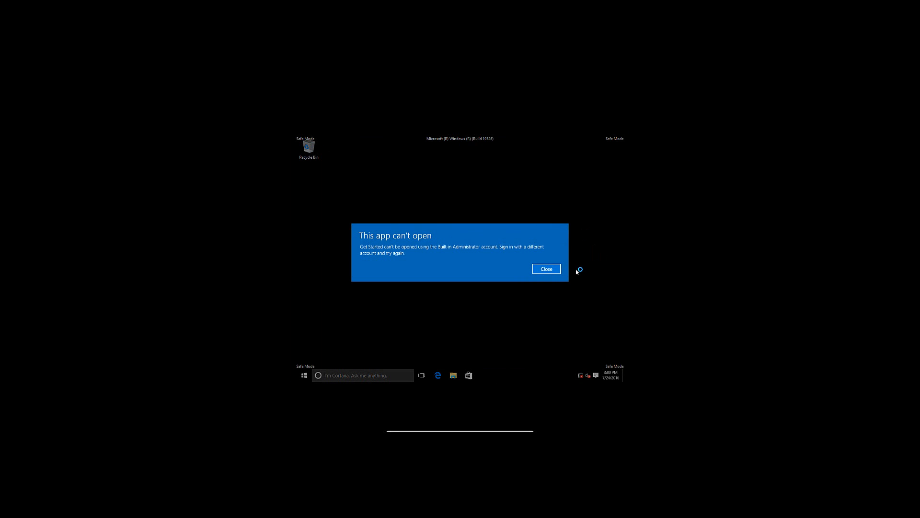
- Dismiss the 'This app can't open' message for Get Started
{"action": "left_click", "coordinate": [546, 268]}
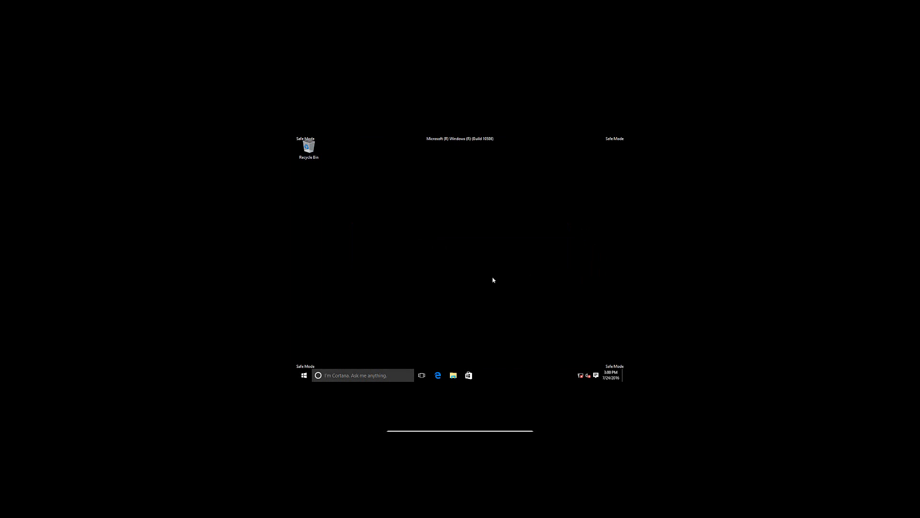